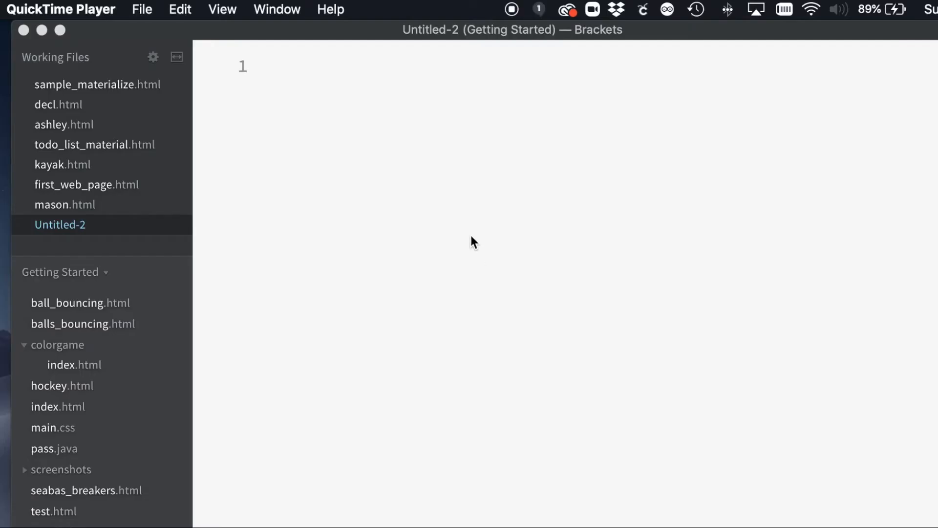
# Save the empty document as todolist.html under Desktop > atest stuff > web & mobile app design
pyautogui.click(142, 10)
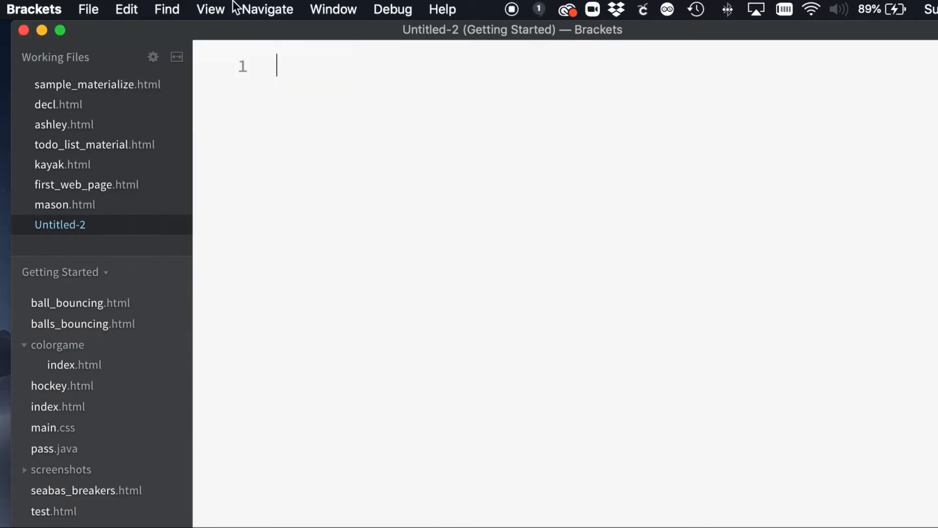
pyautogui.click(89, 9)
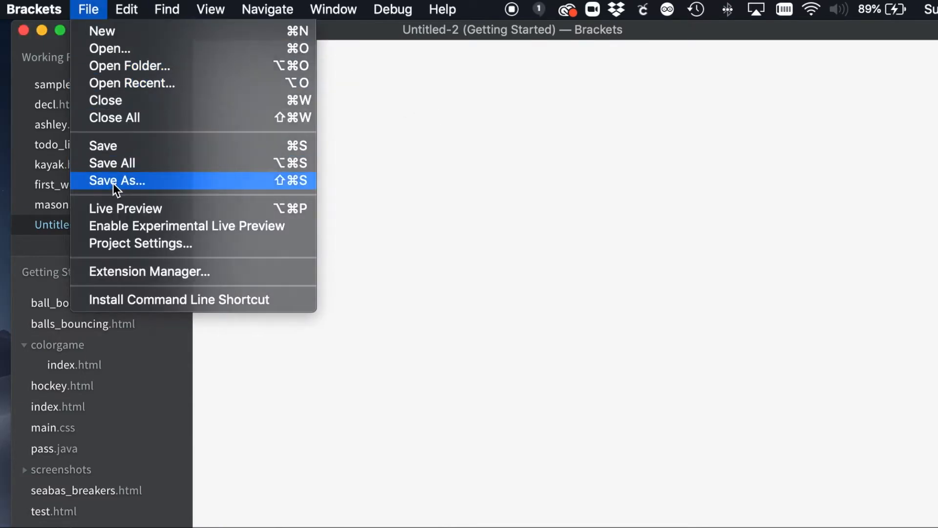
pyautogui.click(117, 180)
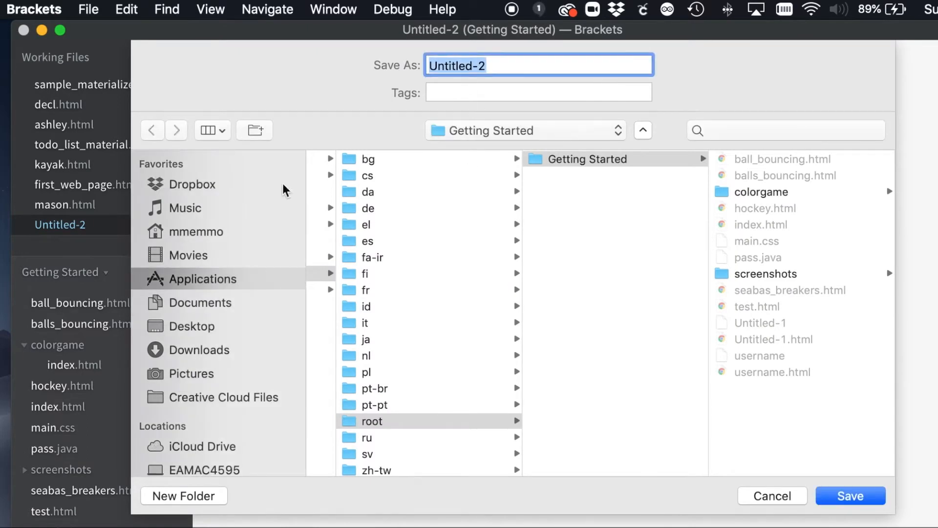
pyautogui.click(191, 326)
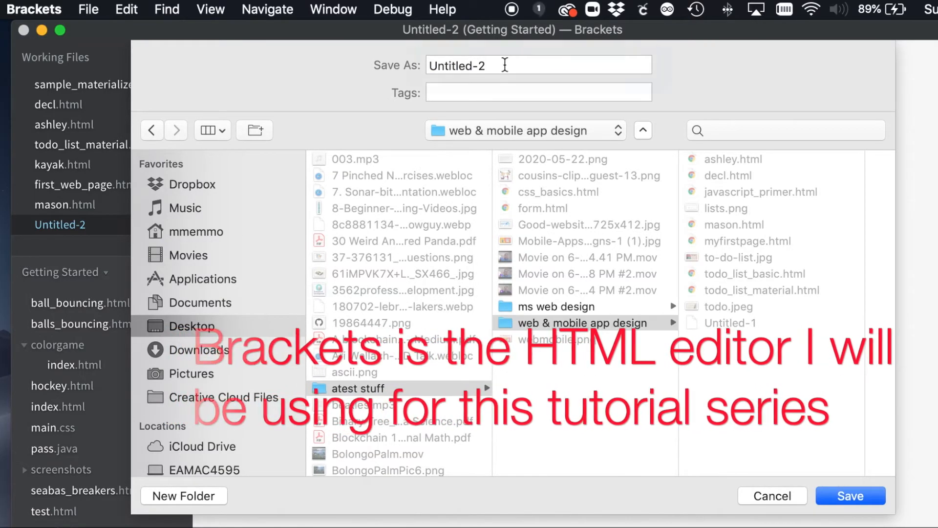
pyautogui.write('todolist.html')
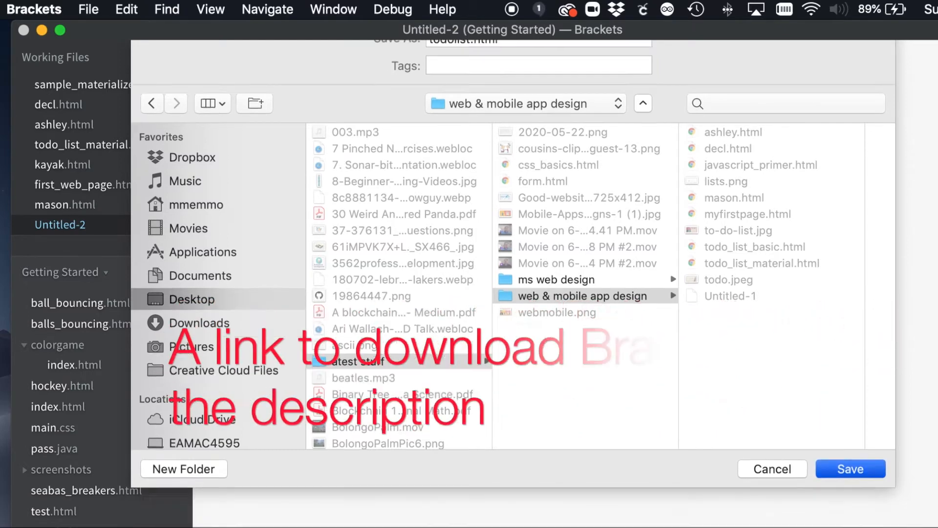
pyautogui.click(853, 468)
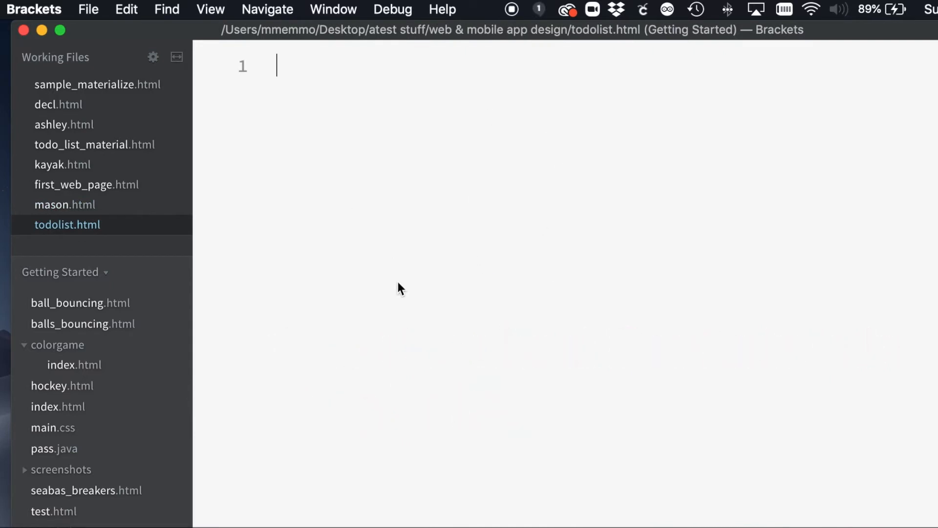
# Add an html element containing a head element chosen from autocomplete
pyautogui.write('<html>')
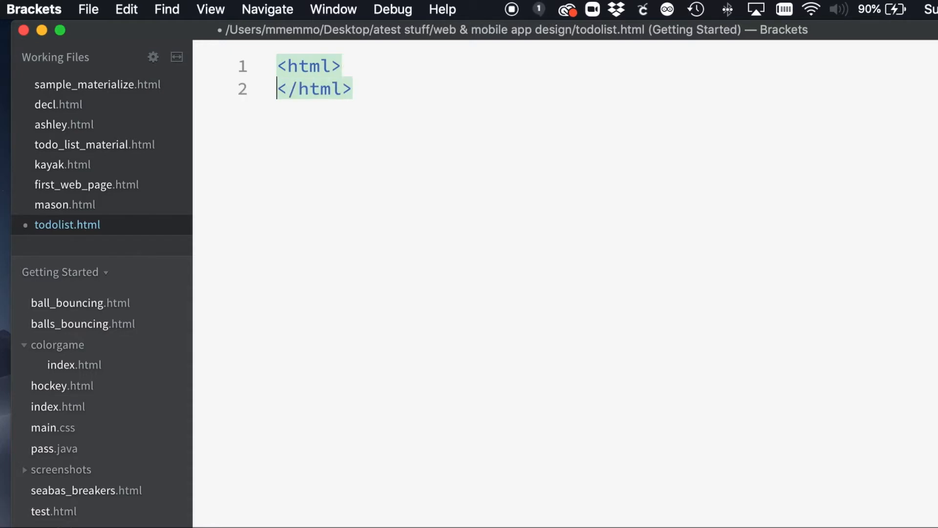
pyautogui.press('Enter')
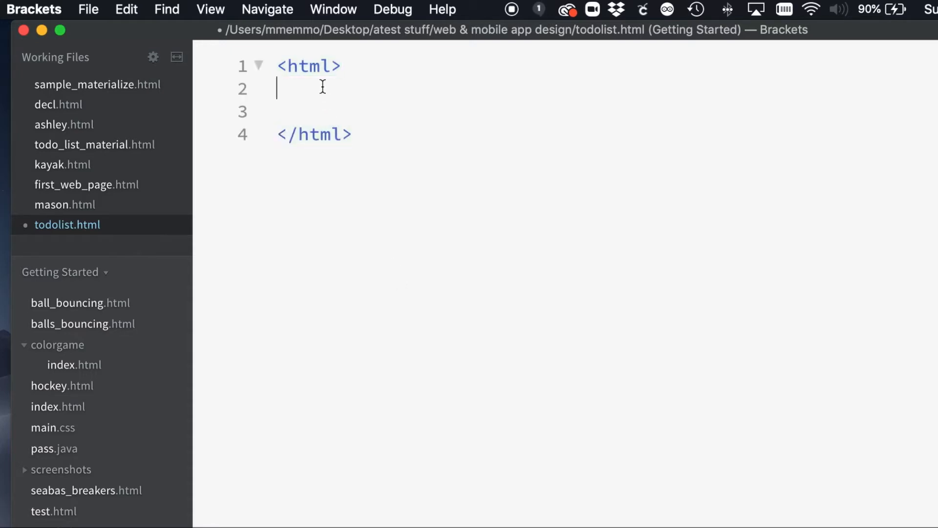
pyautogui.write('<h')
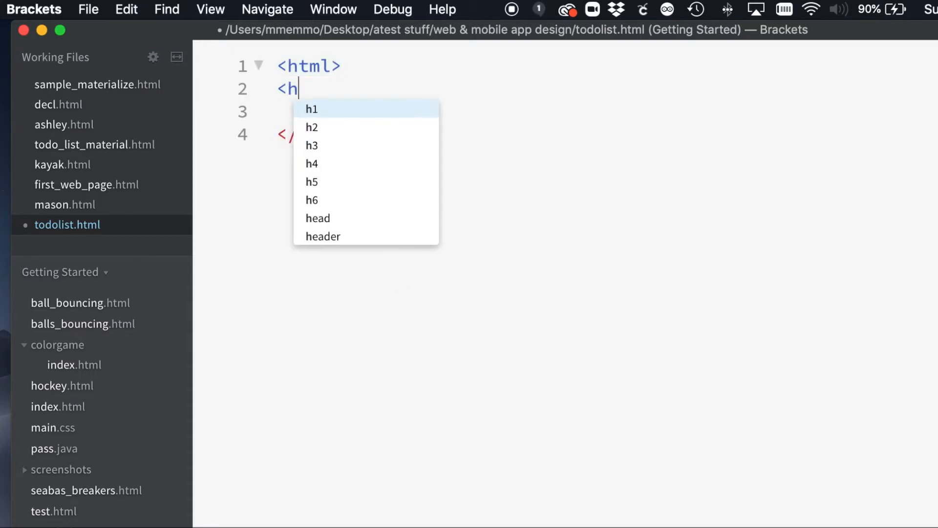
pyautogui.click(317, 218)
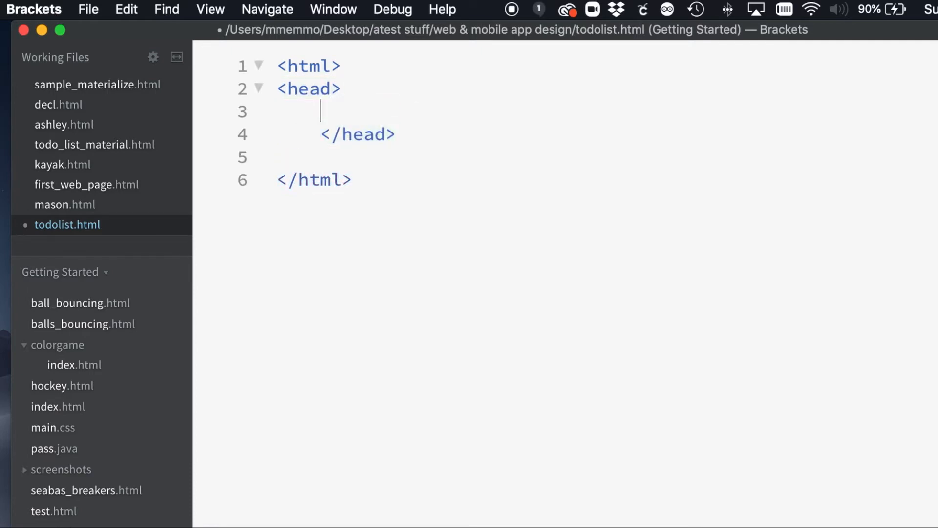
# Add the title 'My To Do List' and start an empty body element
pyautogui.write('<')
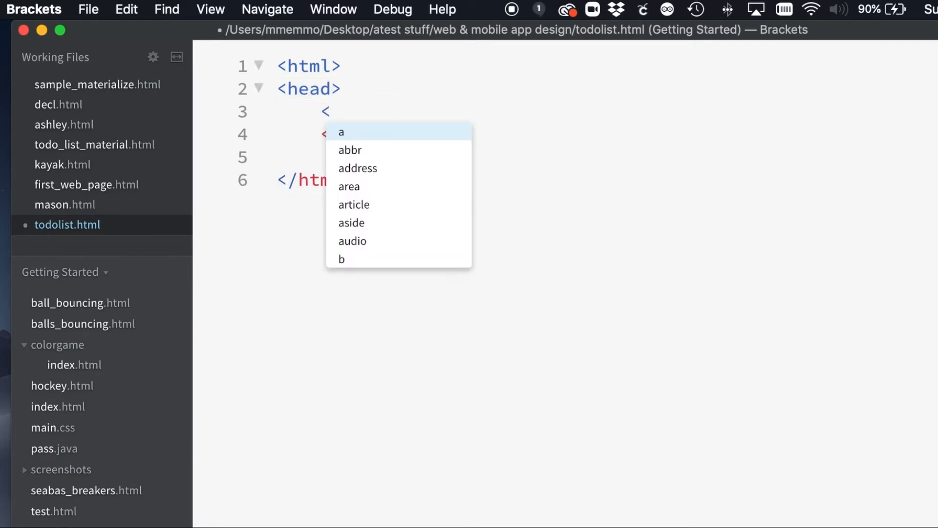
pyautogui.write('title></title>')
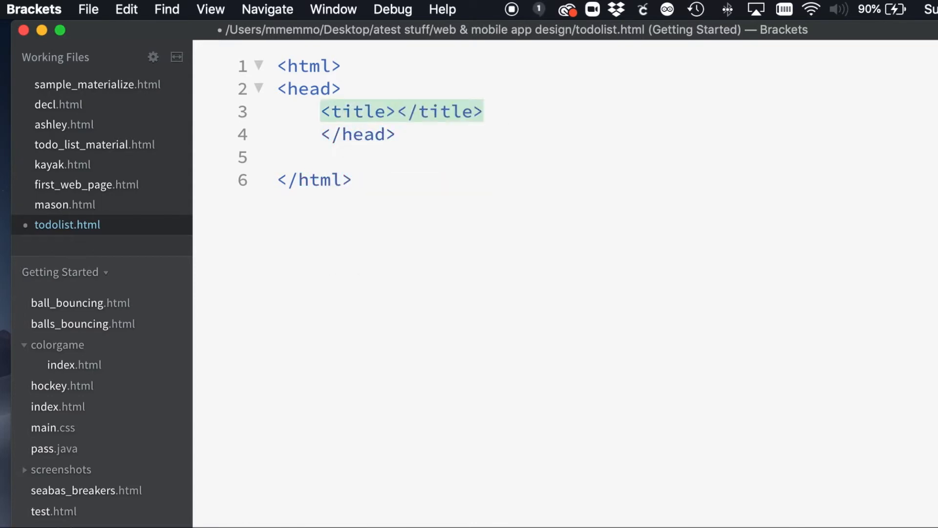
pyautogui.write('My To Do')
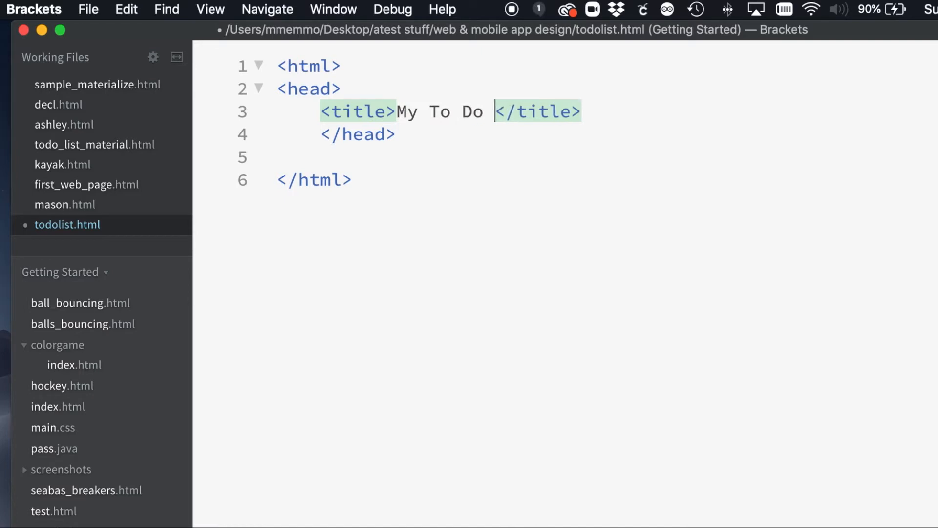
pyautogui.write('List')
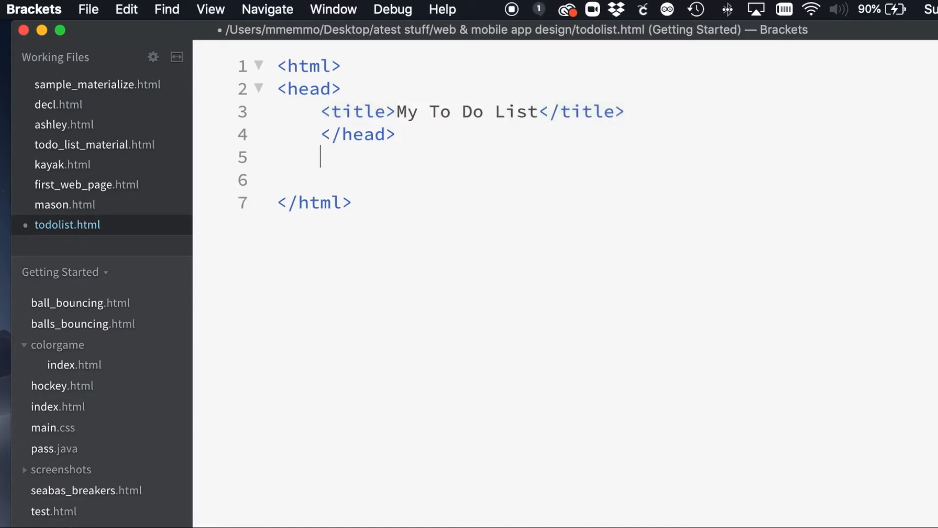
pyautogui.write('<body>')
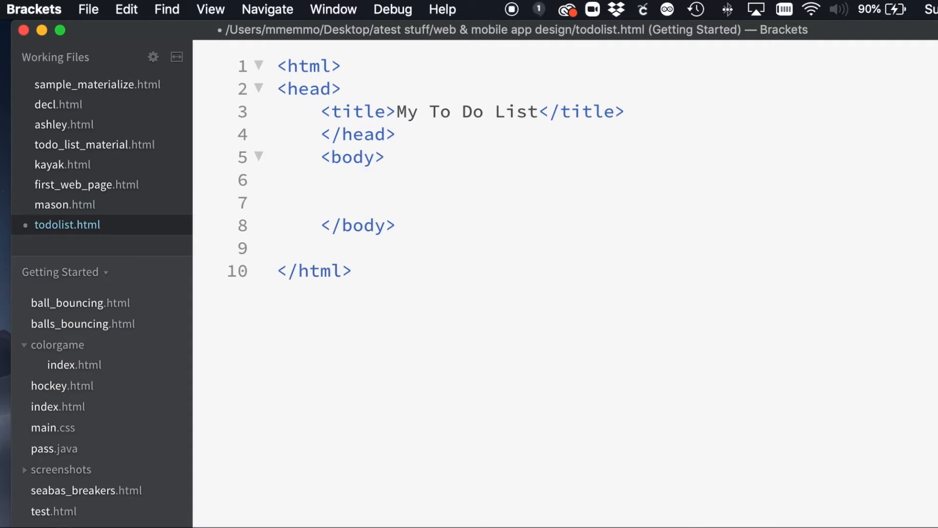
# Insert a self-closing img tag with src to-do-list.jpg and width 200 in the body
pyautogui.click(365, 179)
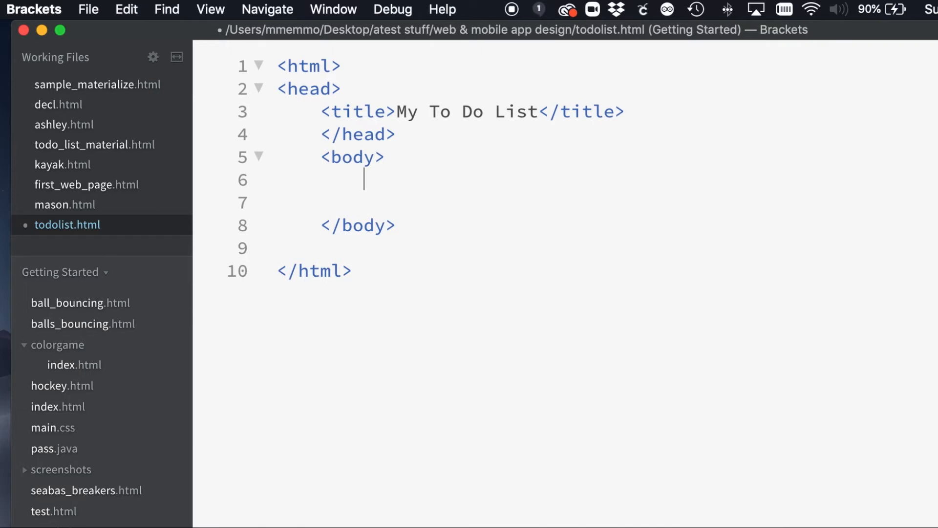
pyautogui.write('<img')
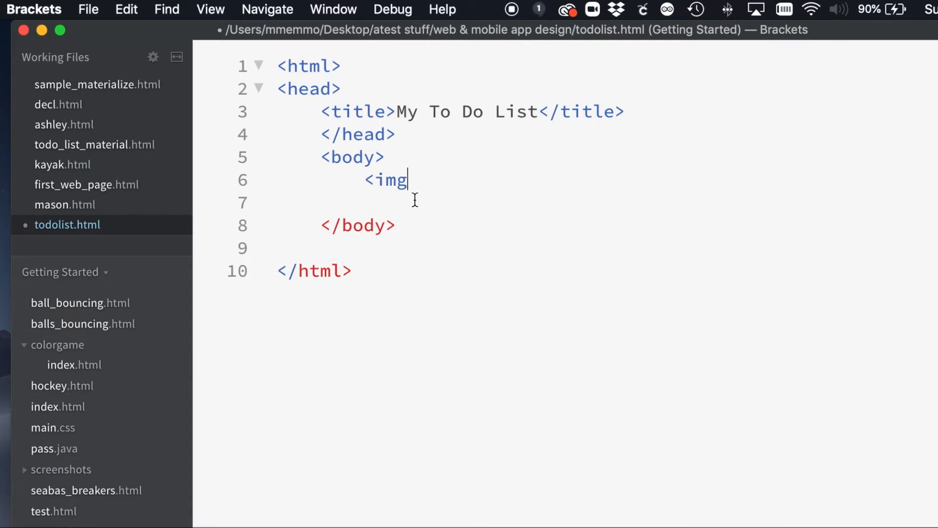
pyautogui.write('s')
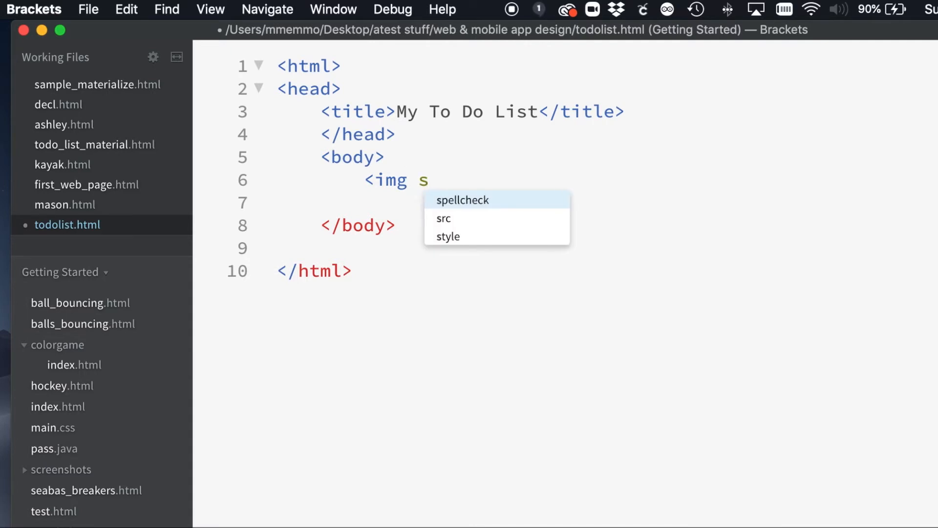
pyautogui.click(444, 218)
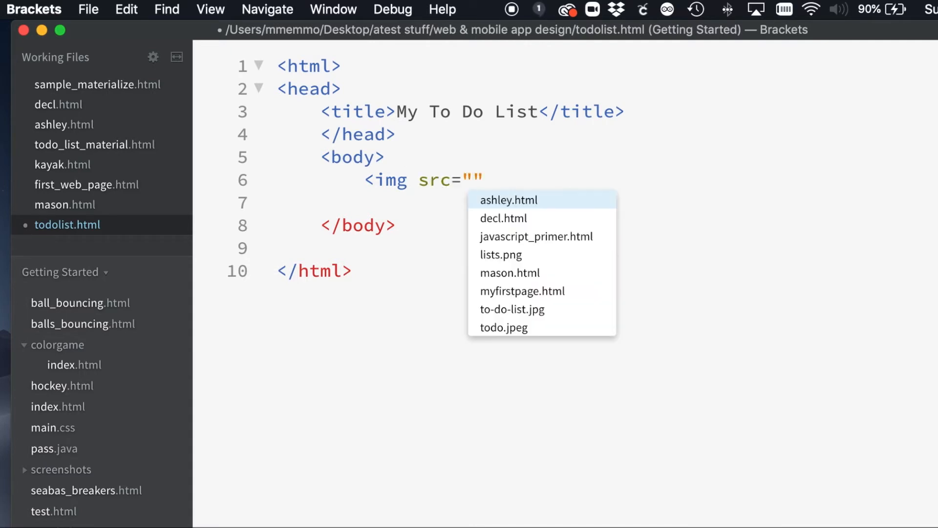
pyautogui.write('to')
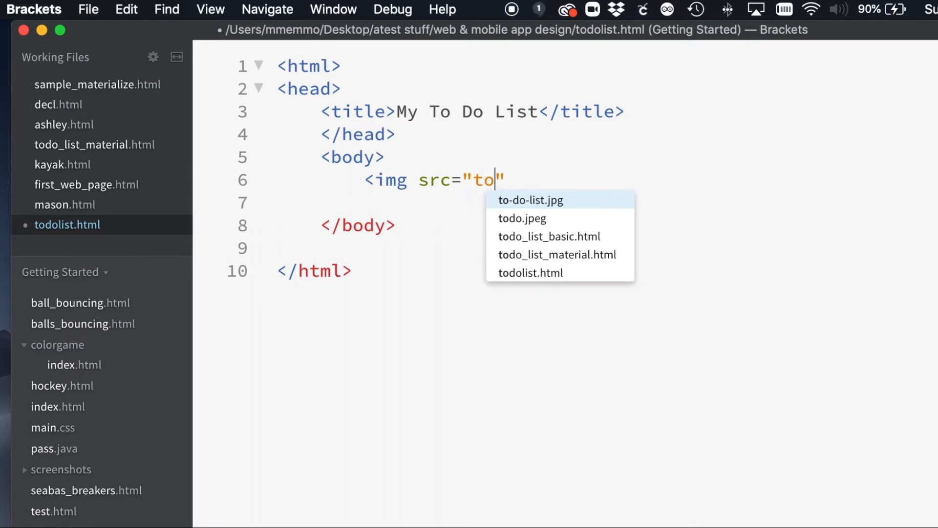
pyautogui.click(530, 200)
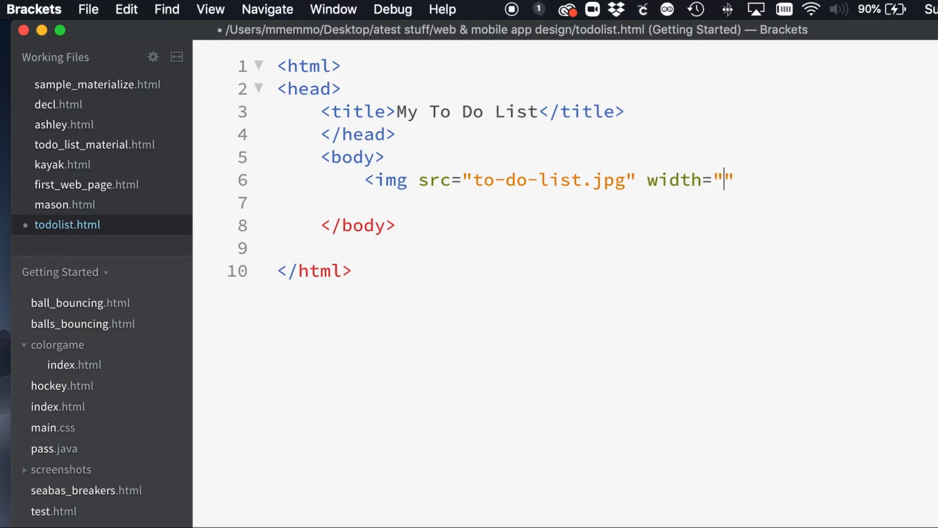
pyautogui.write('200')
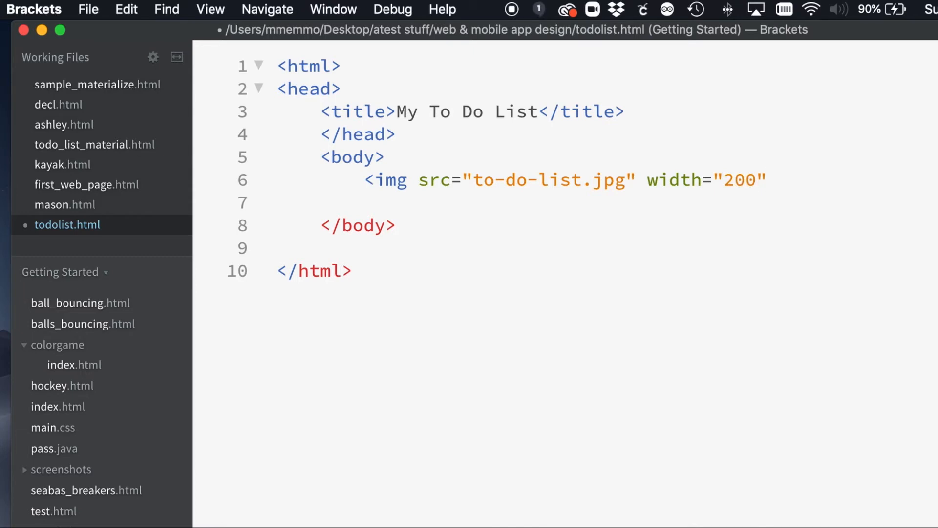
pyautogui.write('/>')
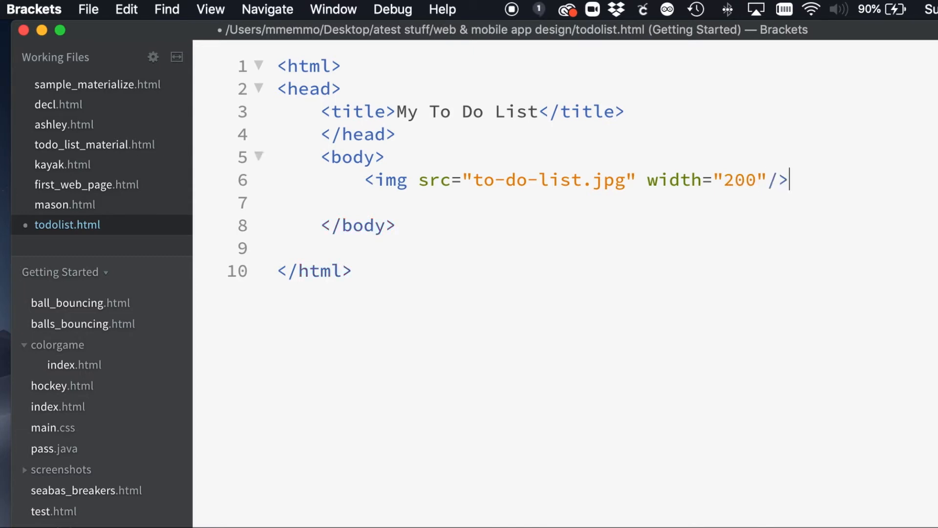
pyautogui.write('<')
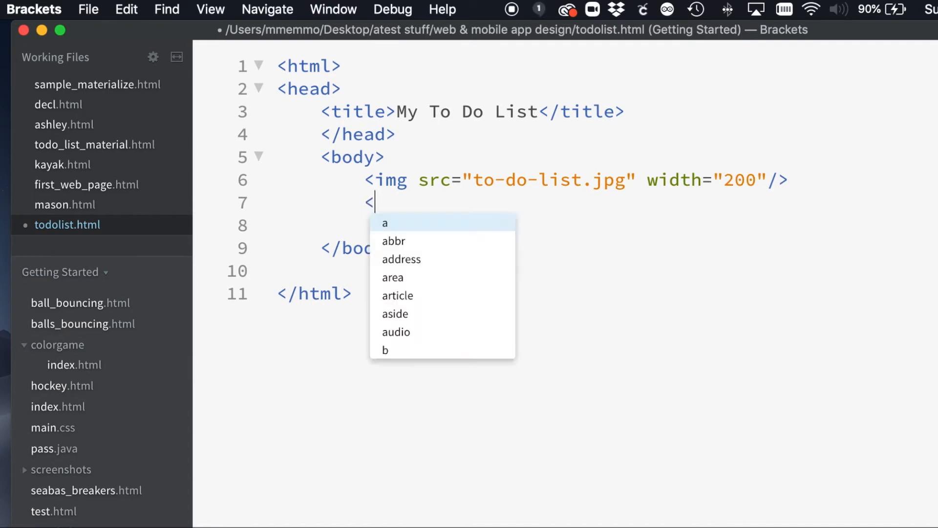
# Add an h2 heading reading 'My To DO List' below the image
pyautogui.write('h')
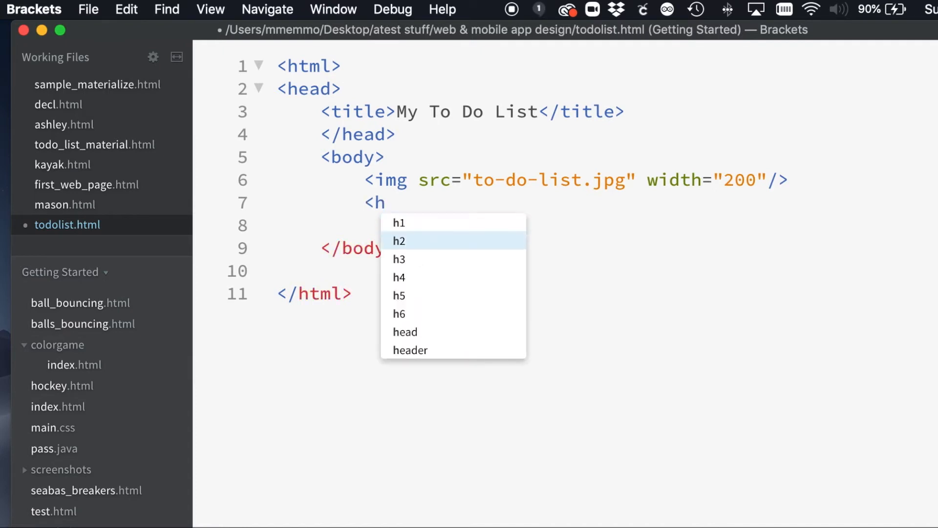
pyautogui.click(399, 241)
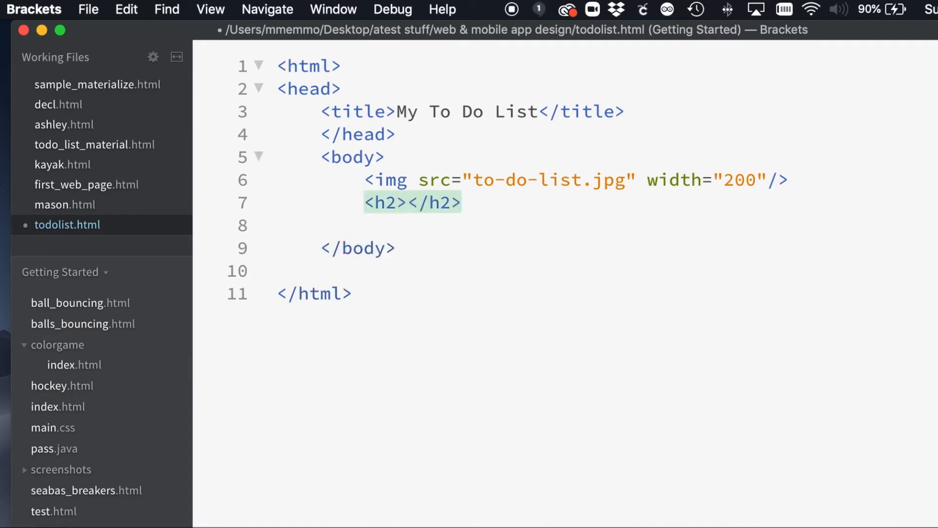
pyautogui.write('My')
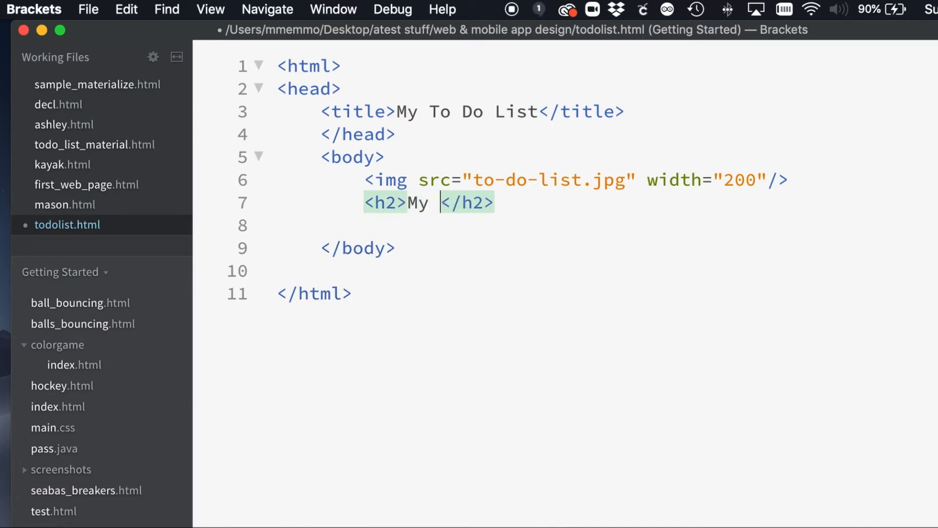
pyautogui.write('To DO List')
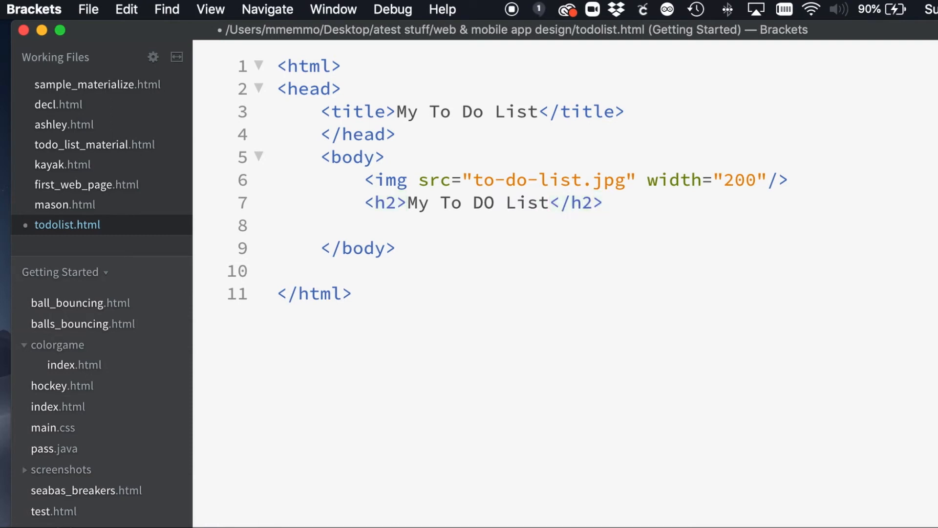
# On a new line, add a p element reading 'This is my super duper to-do list web app.'
pyautogui.press('Enter')
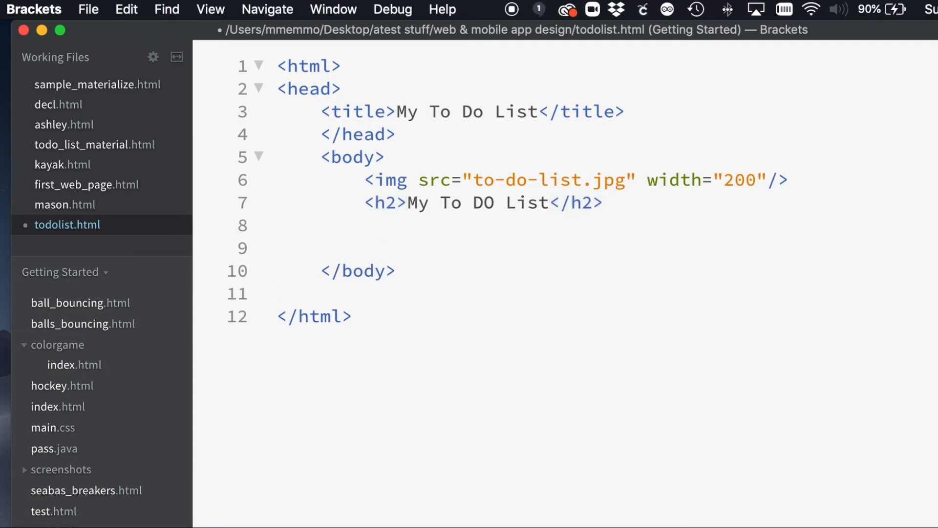
pyautogui.write('<p></p>')
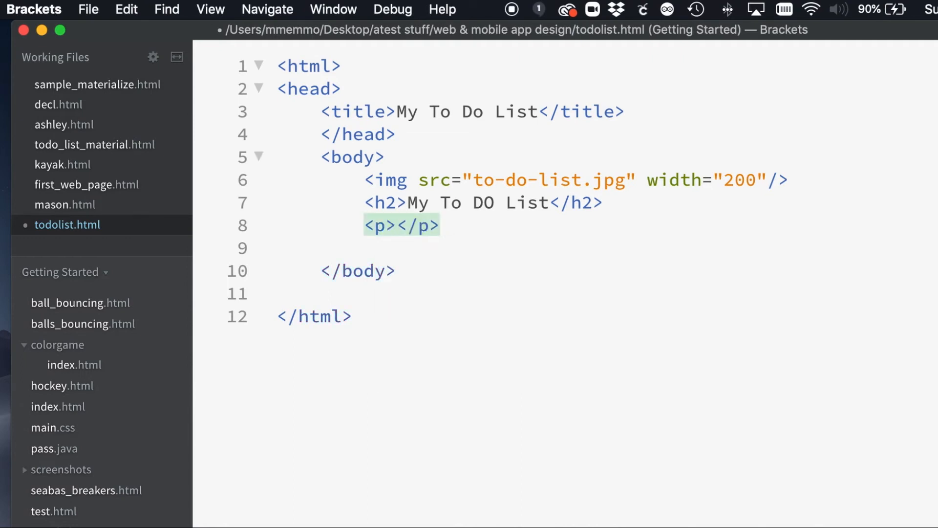
pyautogui.write('Thi')
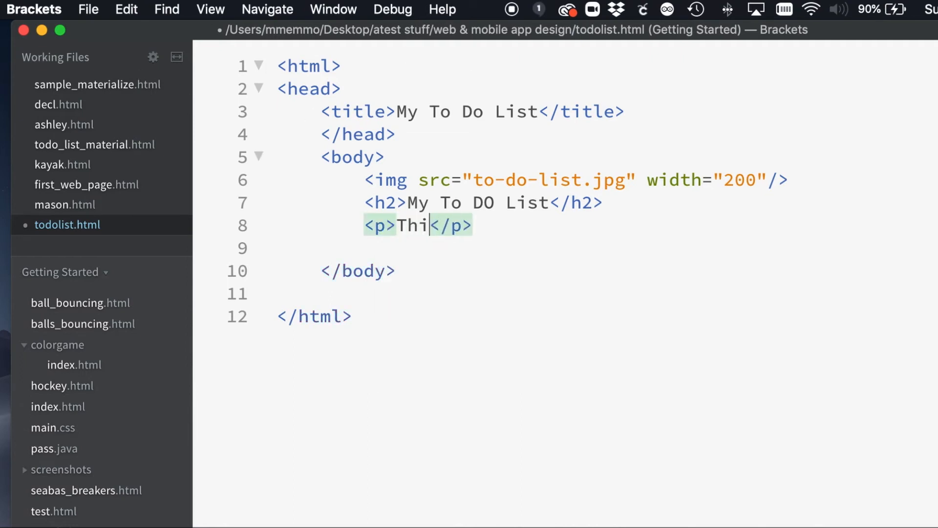
pyautogui.write('s is my super')
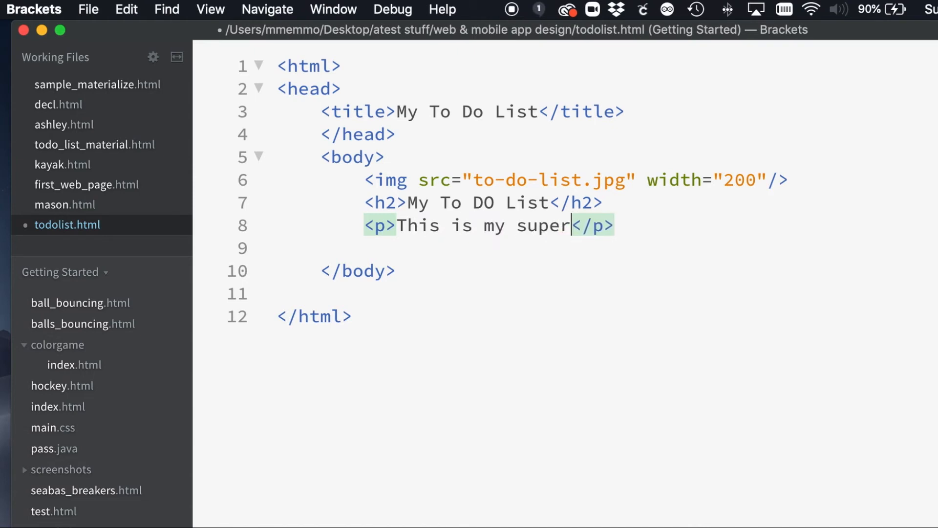
pyautogui.write('duper')
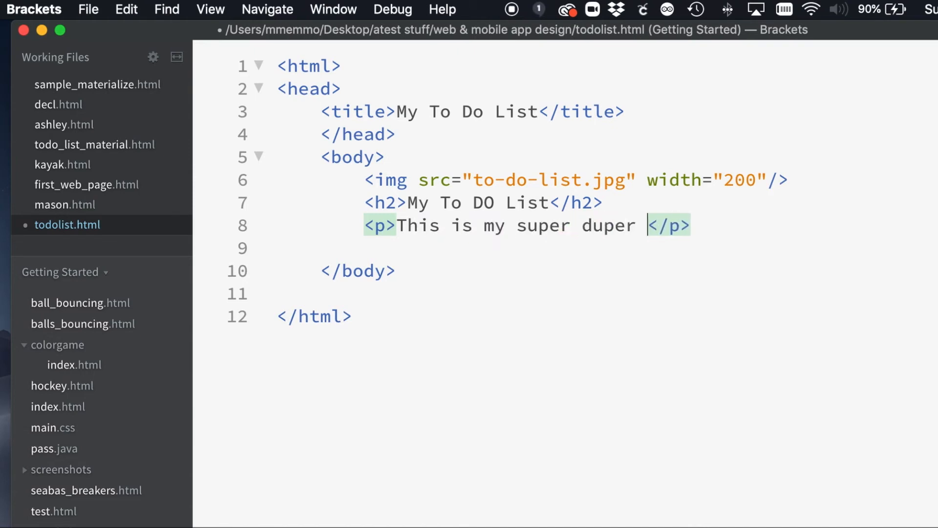
pyautogui.write('to-do list web')
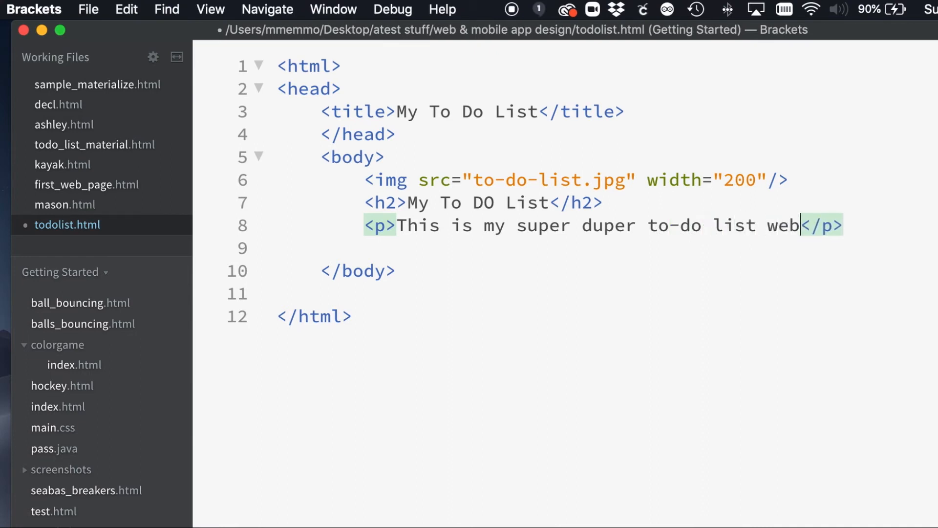
pyautogui.write('app.')
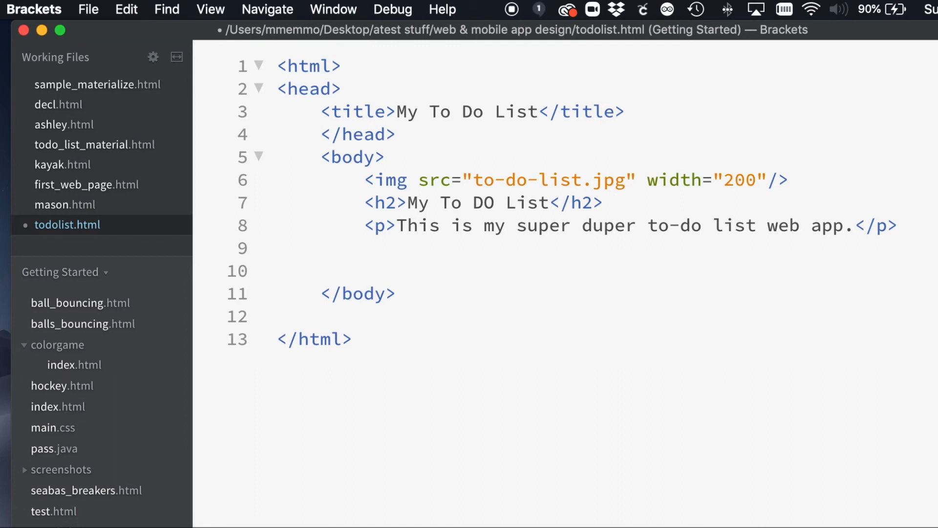
# Add a self-closing input element followed by a button labelled 'Add Item'
pyautogui.write('<input')
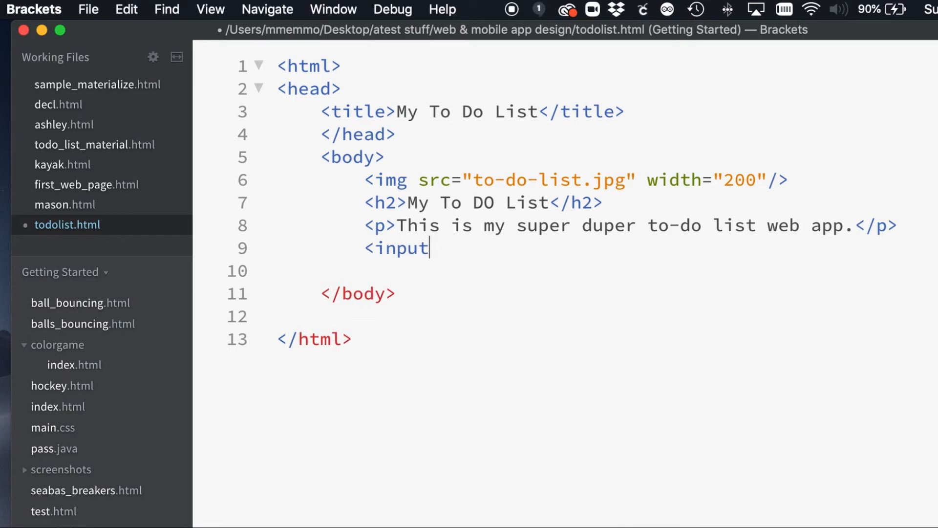
pyautogui.write('/>')
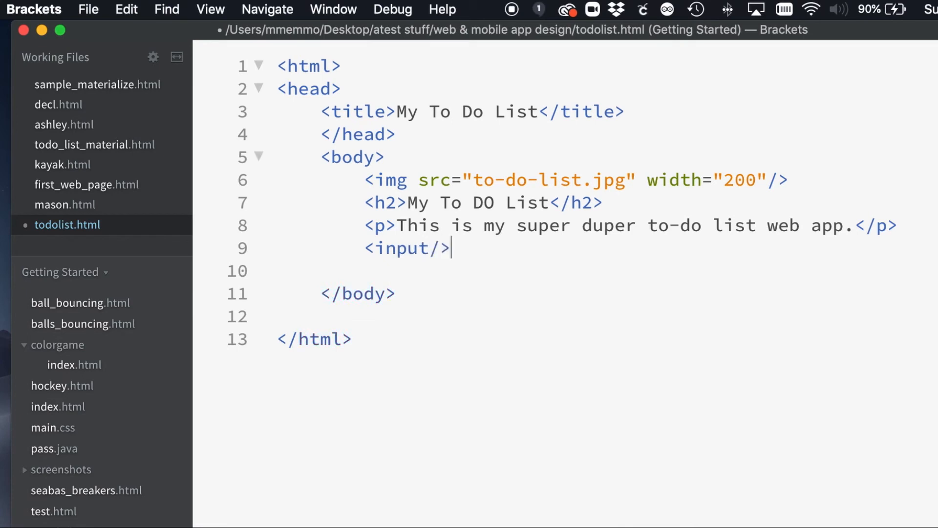
pyautogui.write('<b')
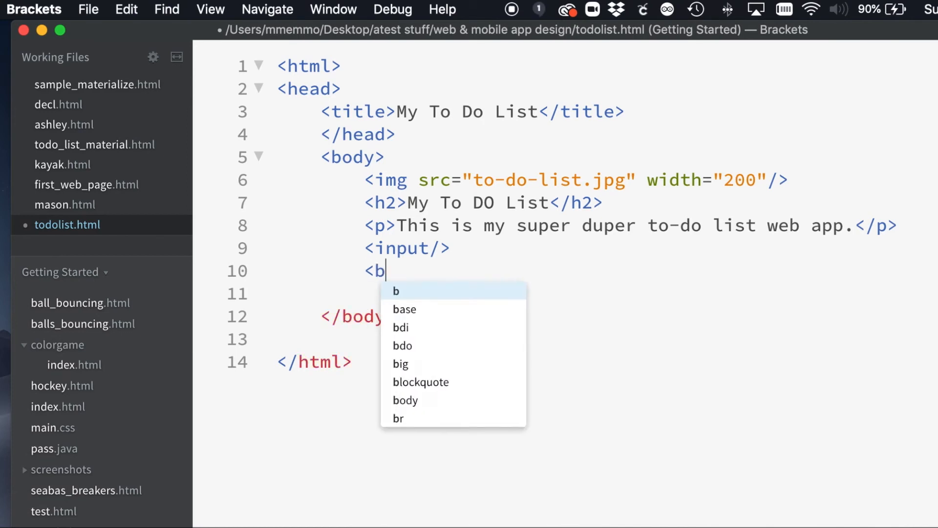
pyautogui.write('utton></button>')
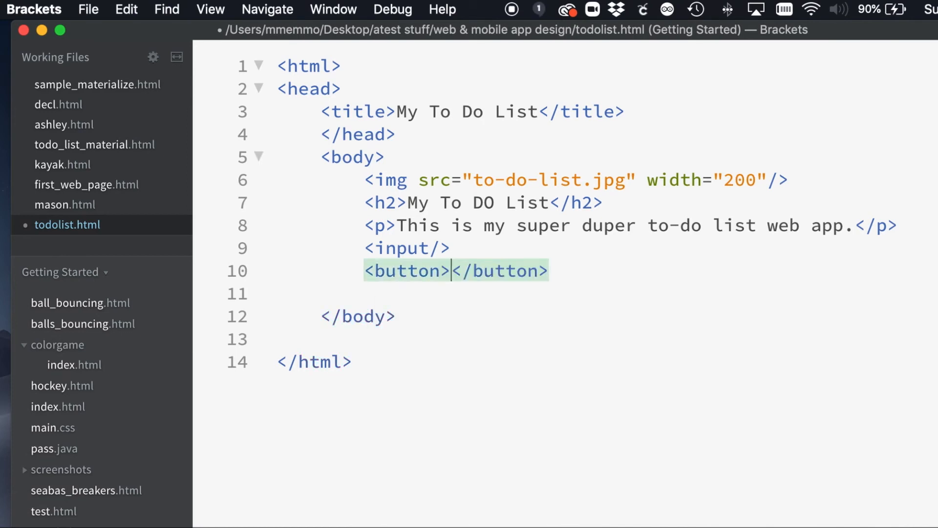
pyautogui.write('Add Item')
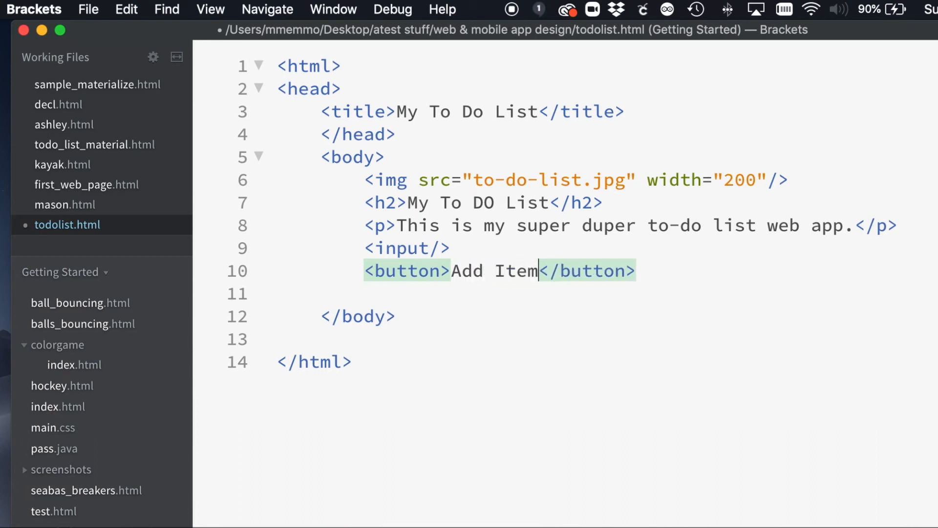
pyautogui.moveTo(658, 289)
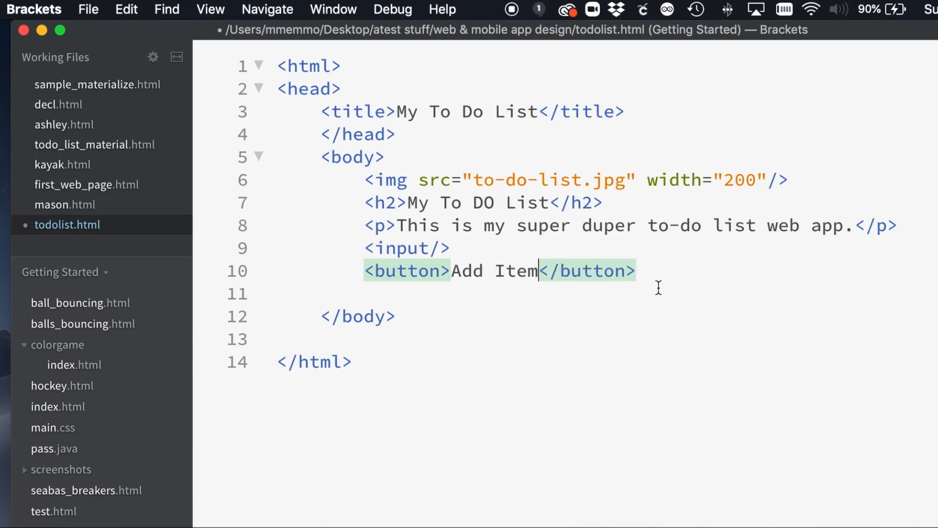
# Add an h3 heading 'Show Items' below the button and save the file
pyautogui.press('Enter')
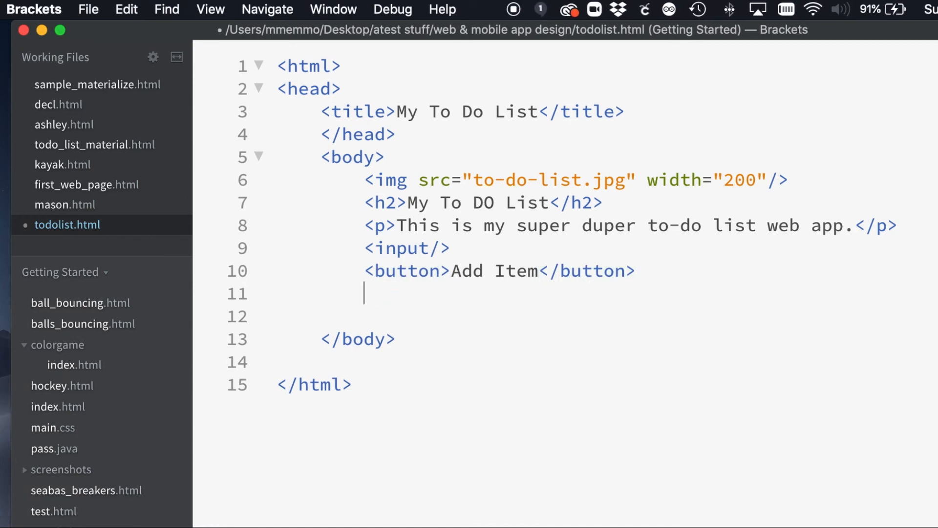
pyautogui.write('<')
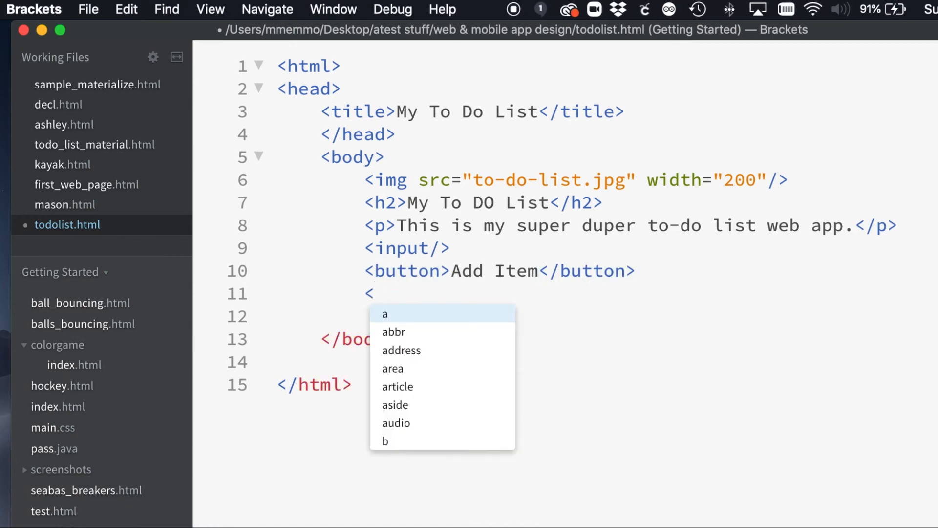
pyautogui.write('h3></h3>')
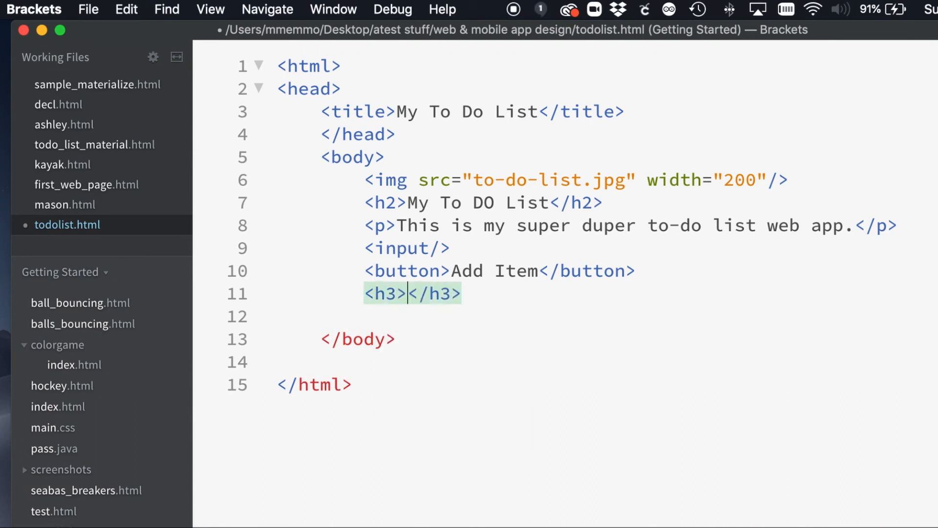
pyautogui.write('Show')
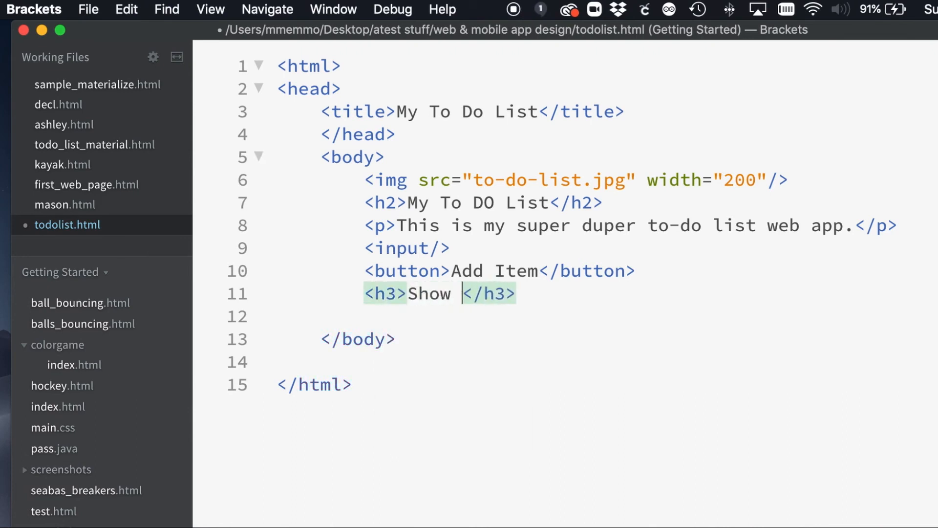
pyautogui.write('It')
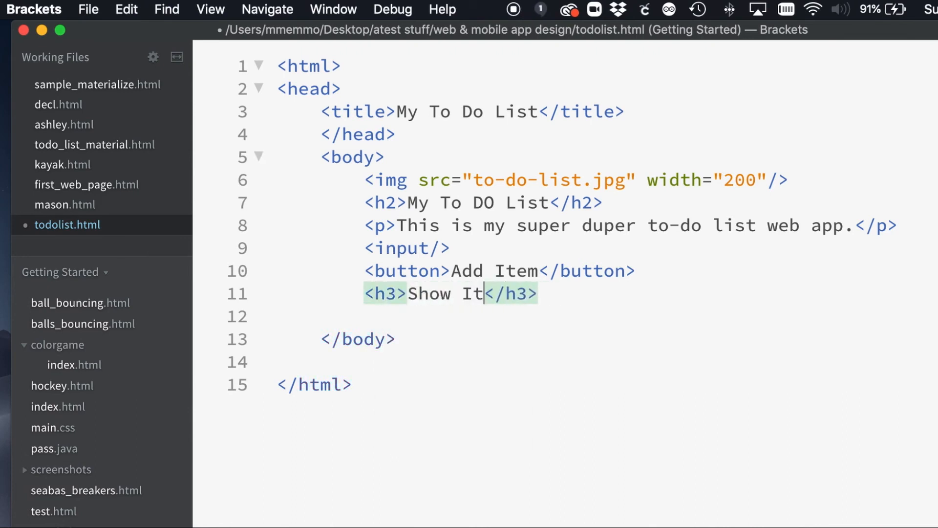
pyautogui.write('ems')
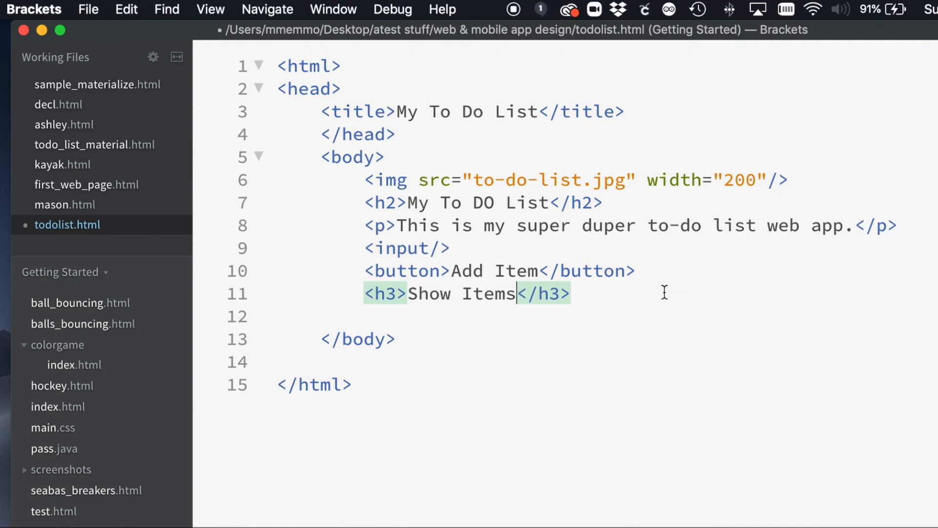
pyautogui.press('cmd+s')
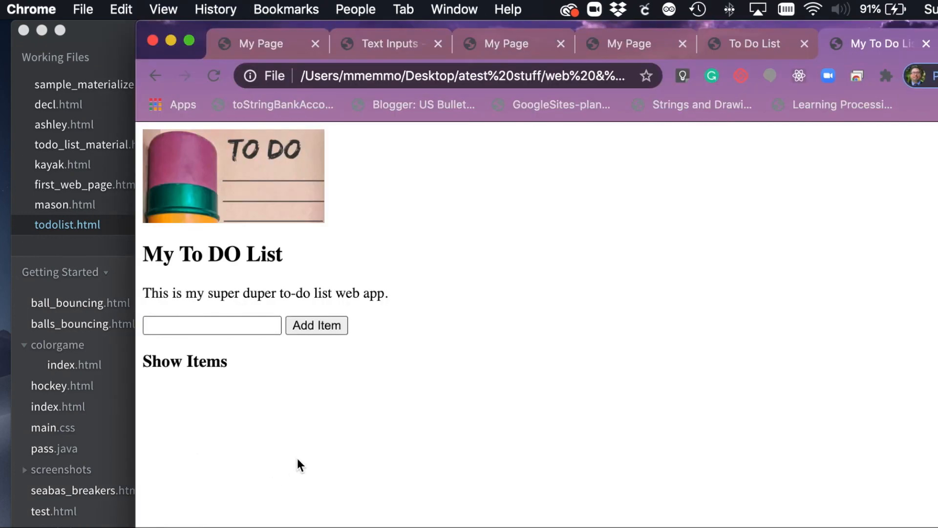
# Reload the todolist.html page in Chrome to view the rendered elements
pyautogui.click(211, 325)
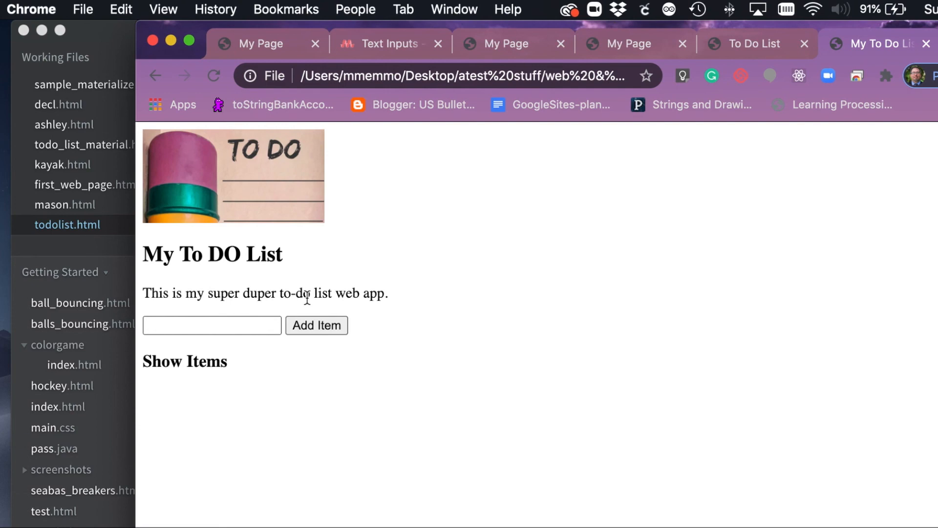
pyautogui.moveTo(506, 303)
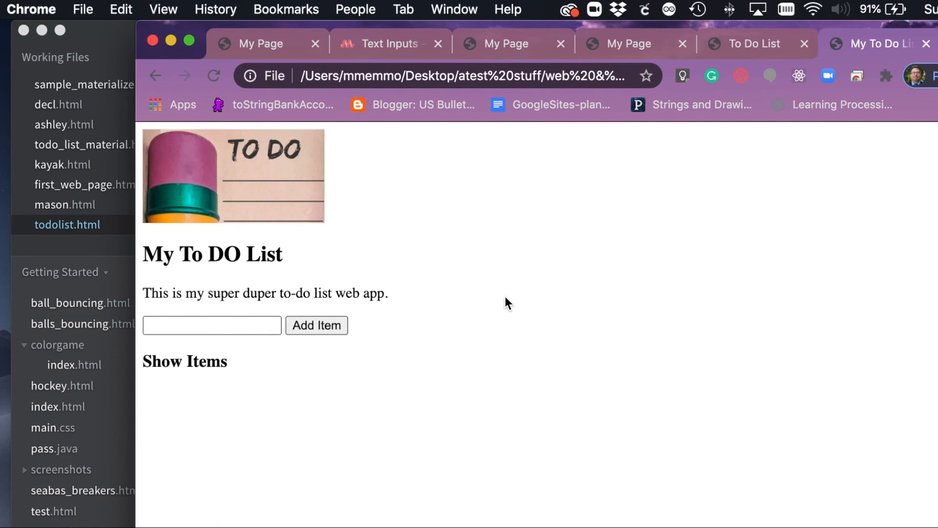
pyautogui.moveTo(386, 18)
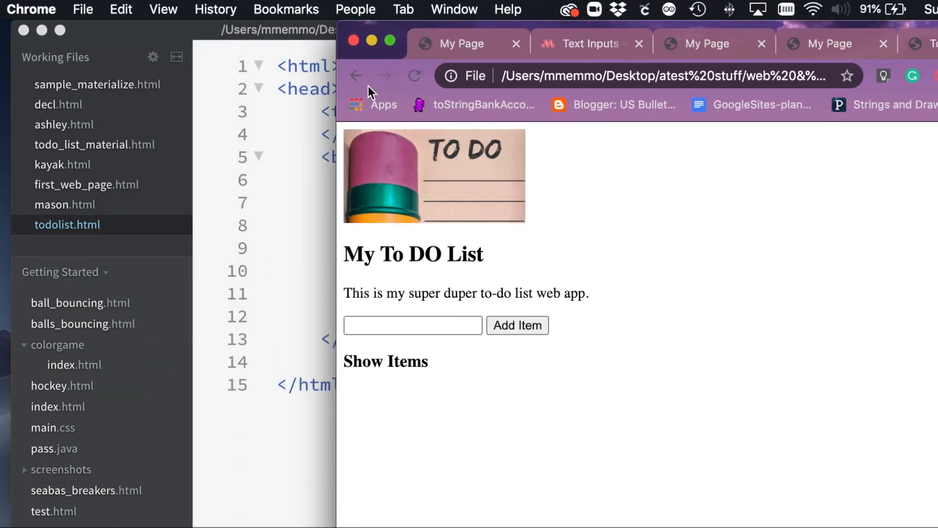
pyautogui.moveTo(456, 319)
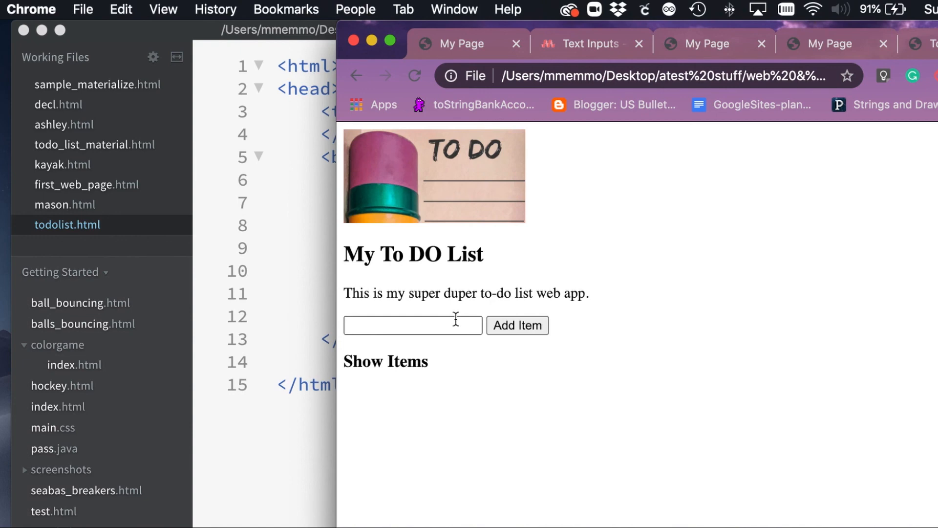
pyautogui.moveTo(688, 371)
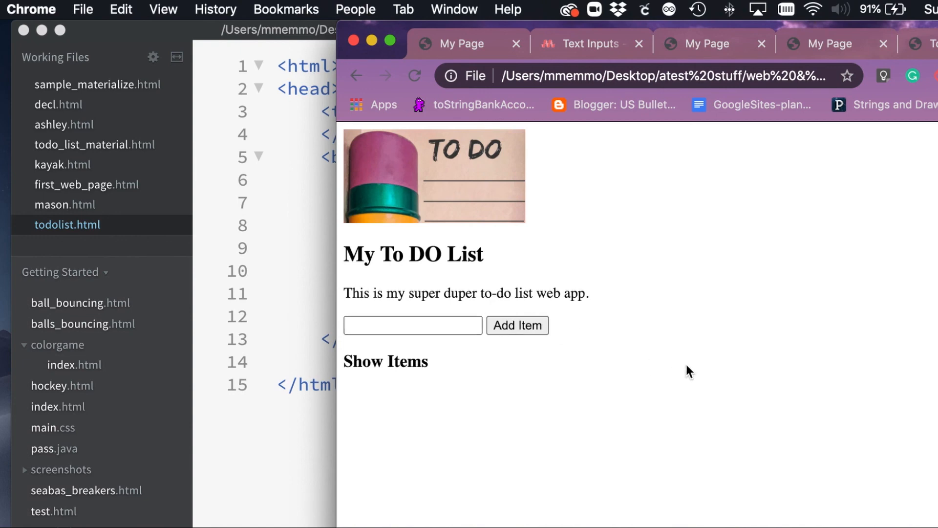
pyautogui.moveTo(836, 333)
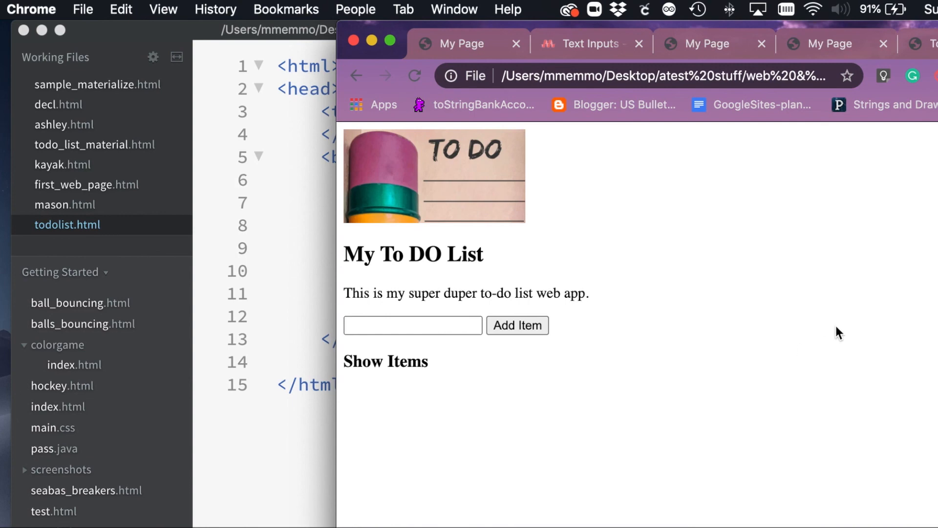